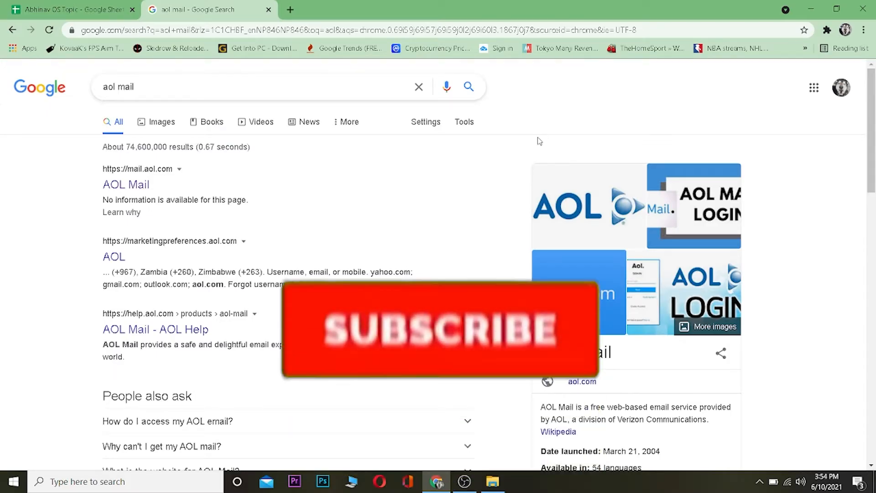
# - Reach the AOL sign-in page via the AOL Mail search result and Login / Join
pyautogui.click(439, 329)
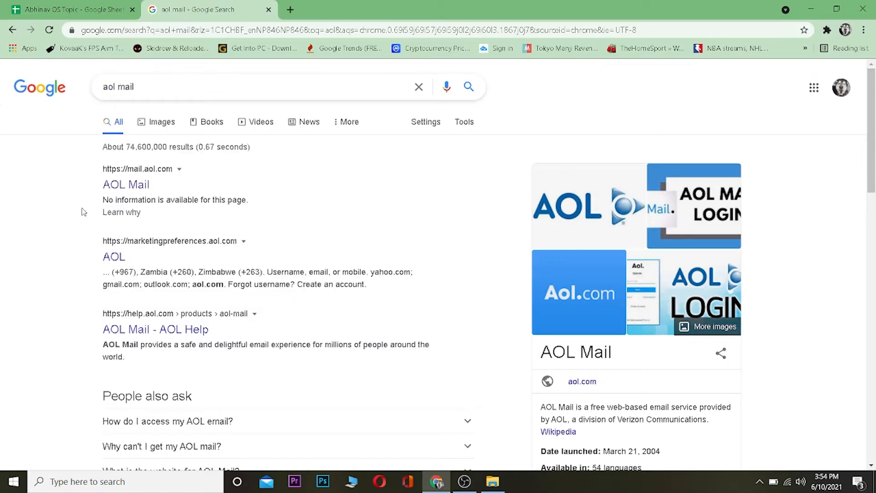
pyautogui.moveTo(126, 184)
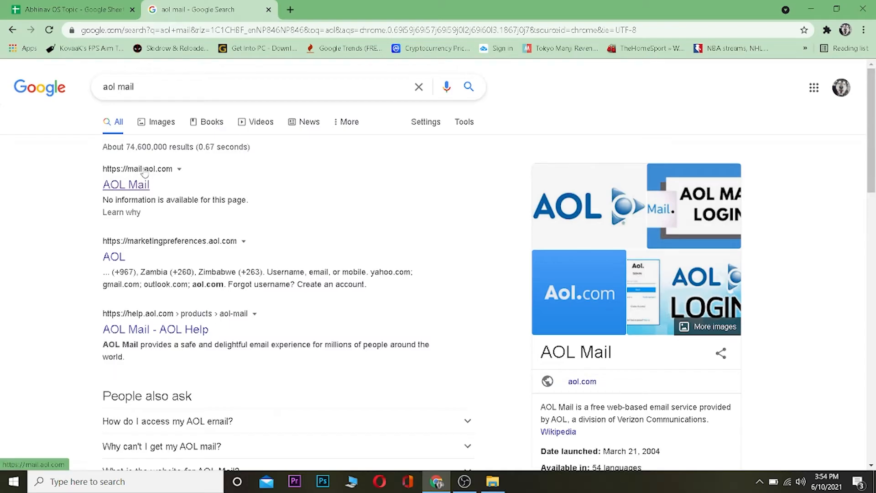
pyautogui.click(126, 184)
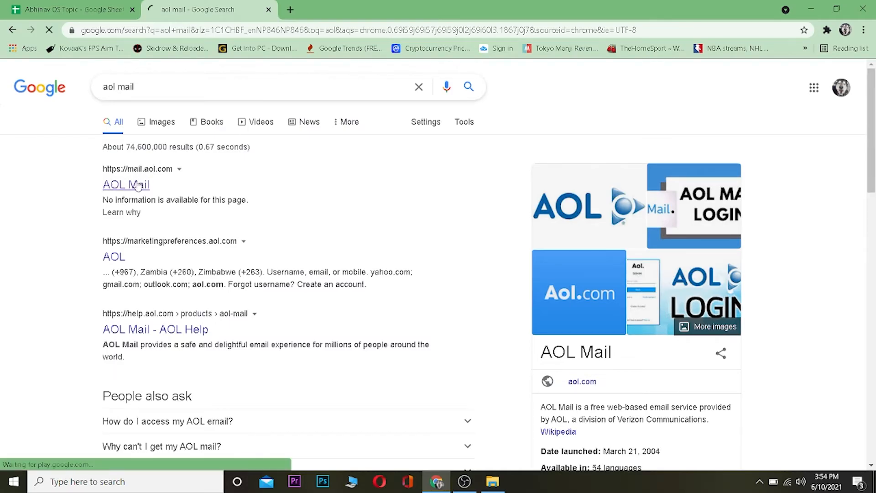
pyautogui.click(126, 184)
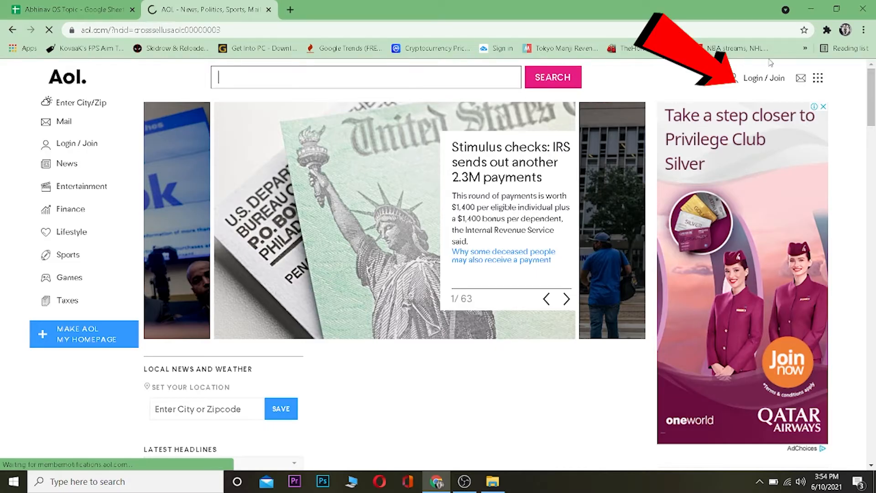
pyautogui.click(764, 78)
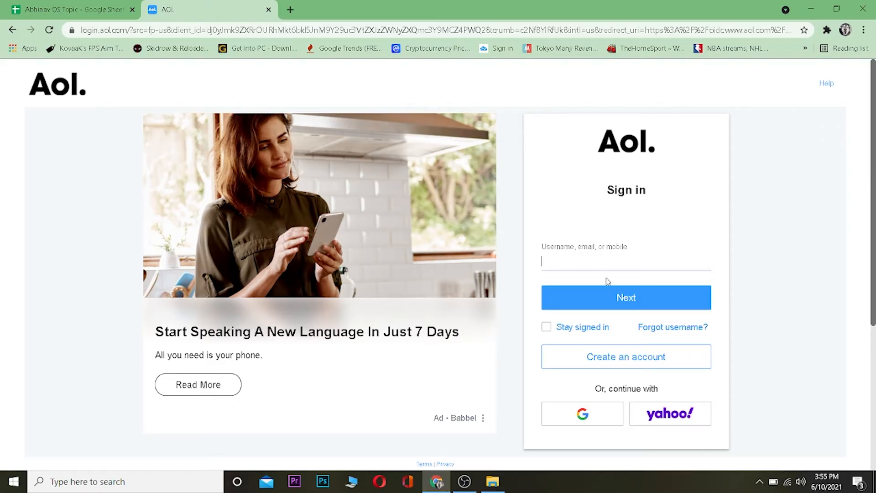
pyautogui.moveTo(673, 327)
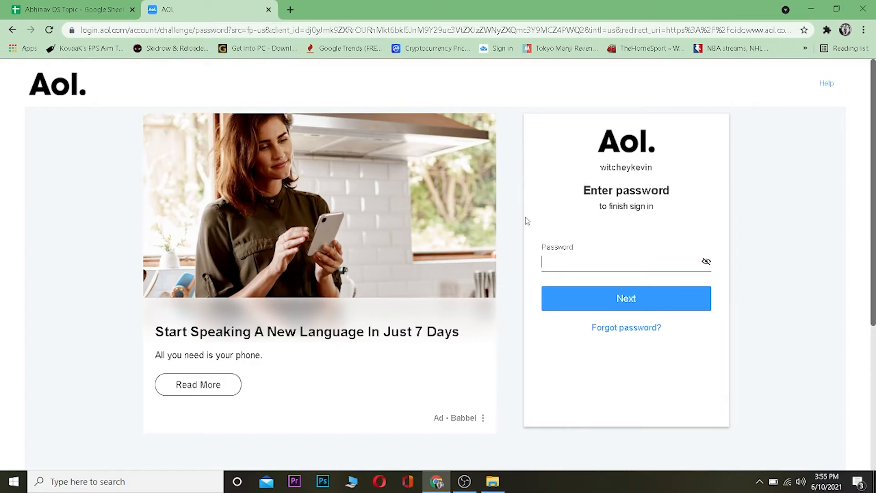
pyautogui.moveTo(549, 204)
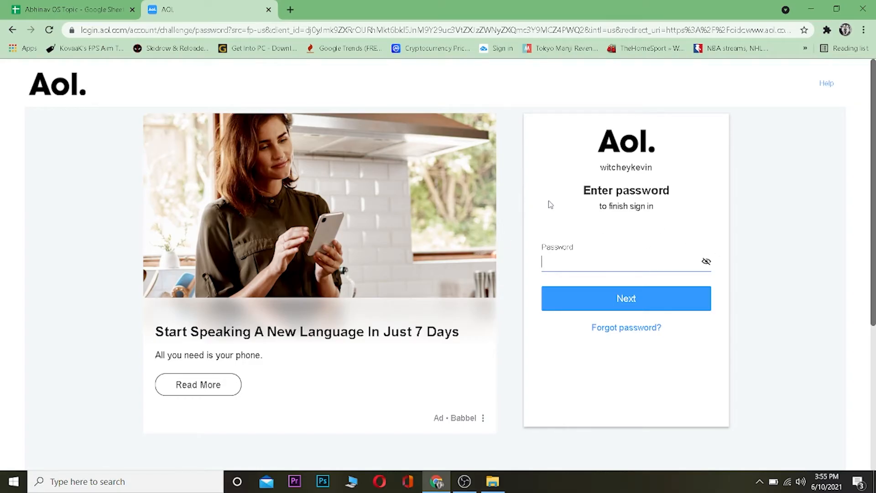
pyautogui.moveTo(627, 333)
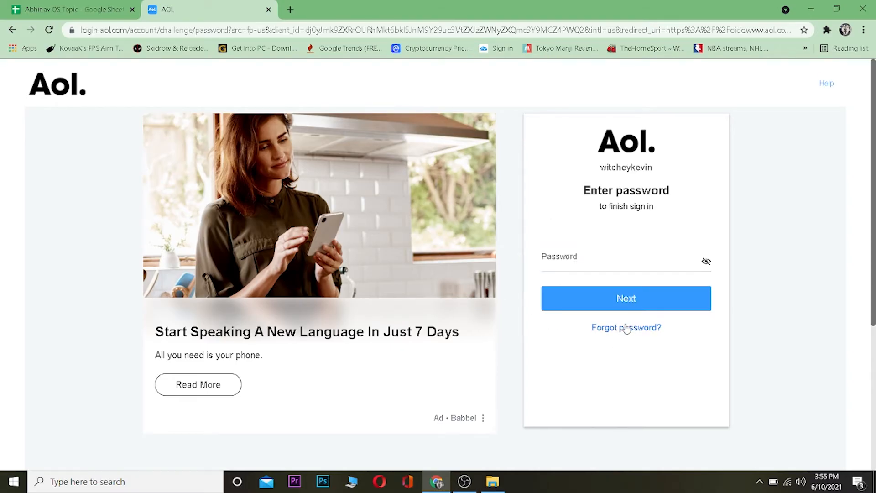
# - Start Forgot password recovery and request a verification code texted to the account's phone
pyautogui.click(625, 298)
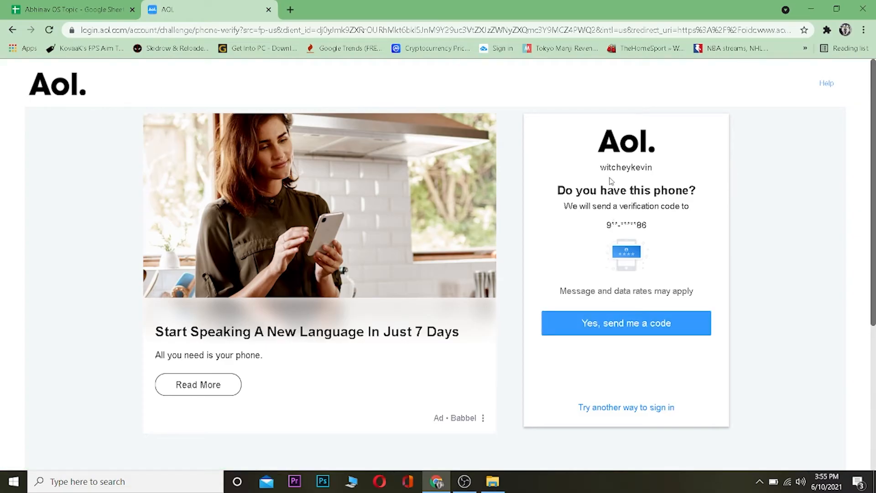
pyautogui.moveTo(684, 181)
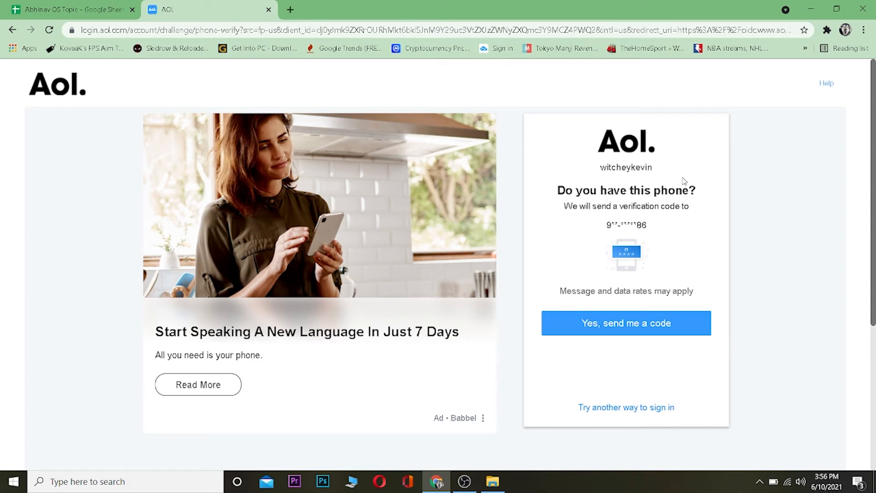
pyautogui.click(626, 323)
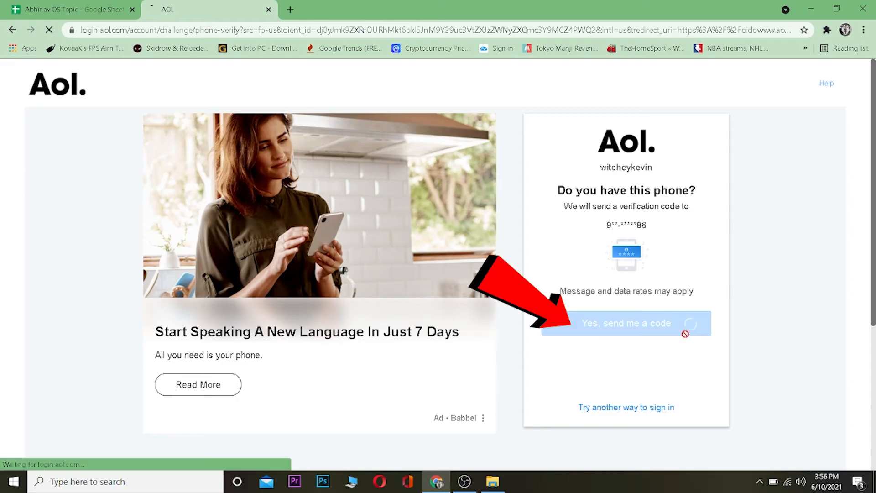
pyautogui.click(626, 323)
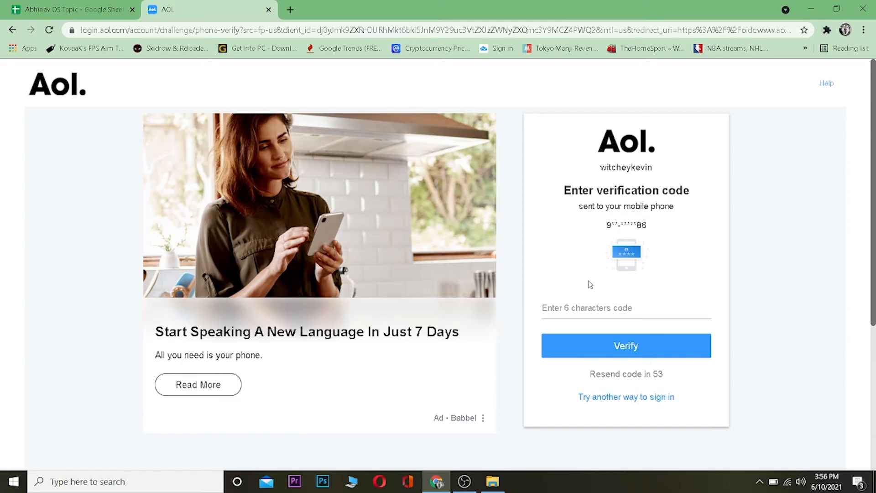
pyautogui.moveTo(751, 292)
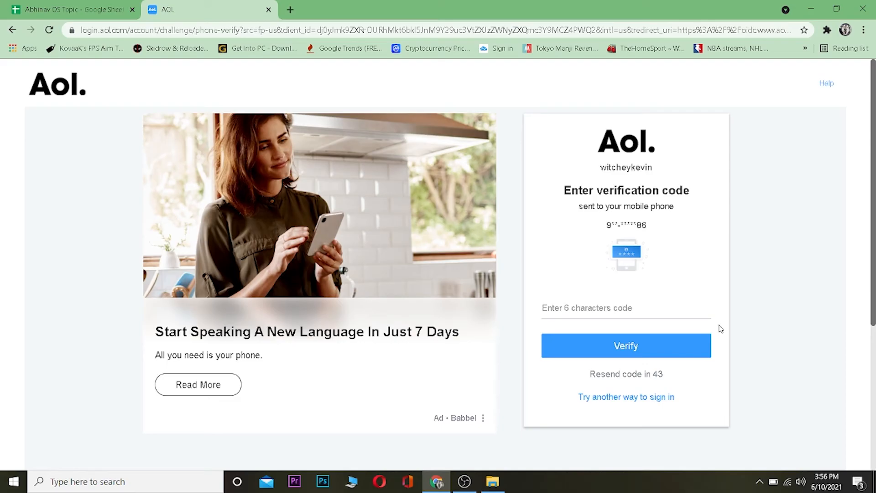
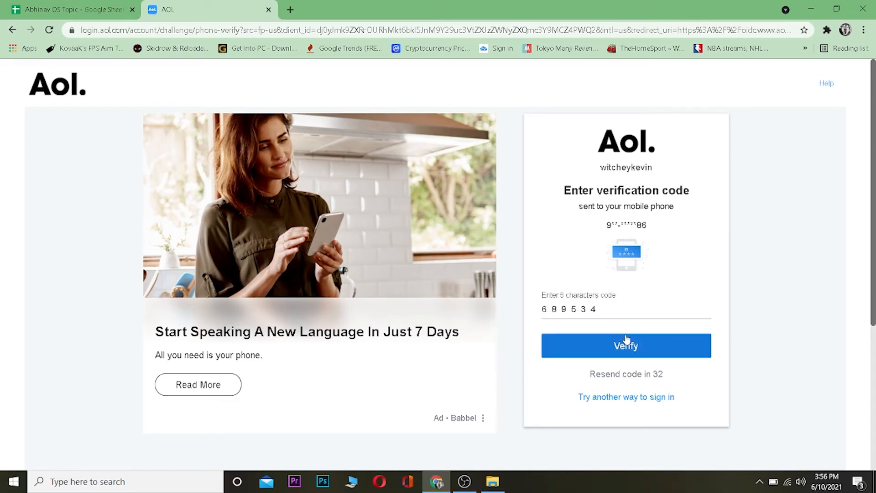
pyautogui.click(625, 346)
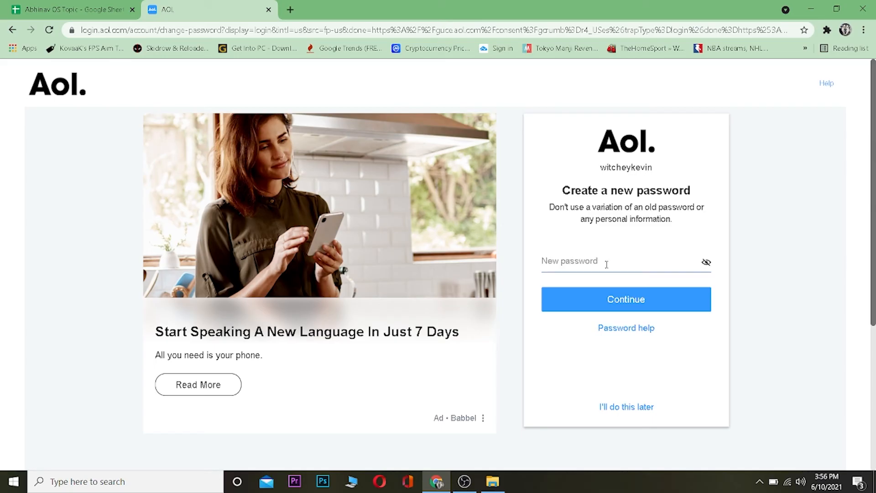
pyautogui.moveTo(657, 277)
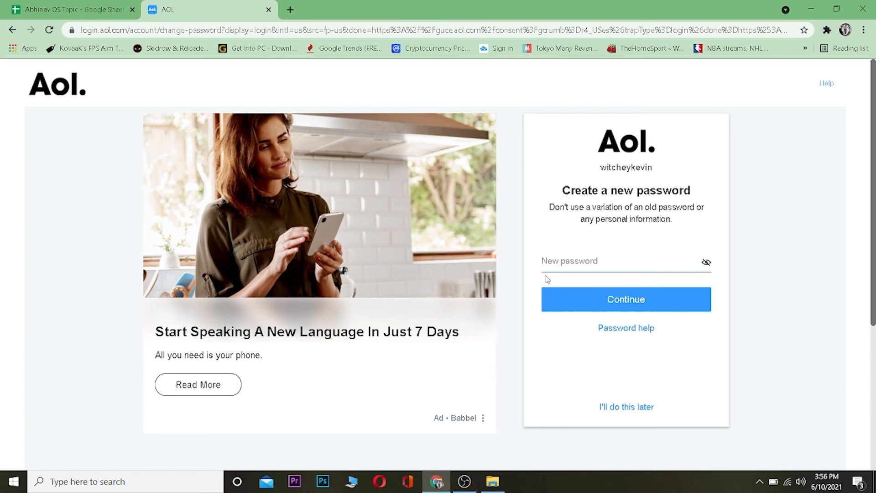
pyautogui.moveTo(551, 302)
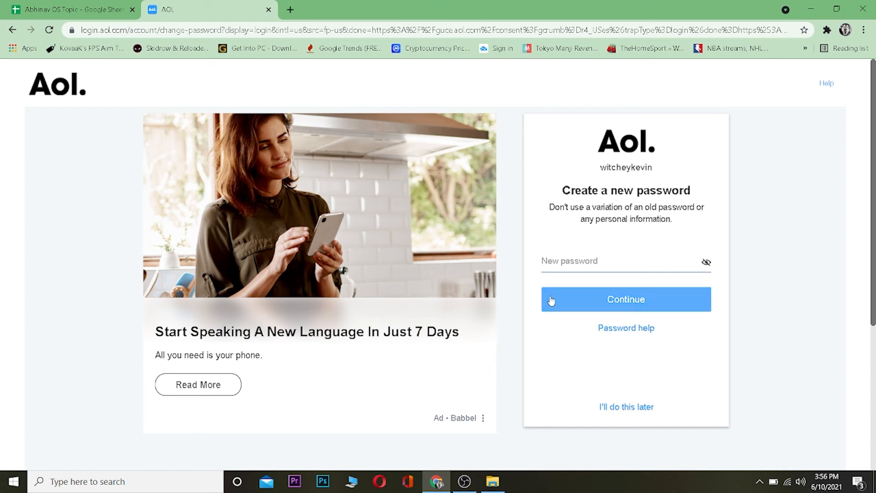
pyautogui.moveTo(520, 289)
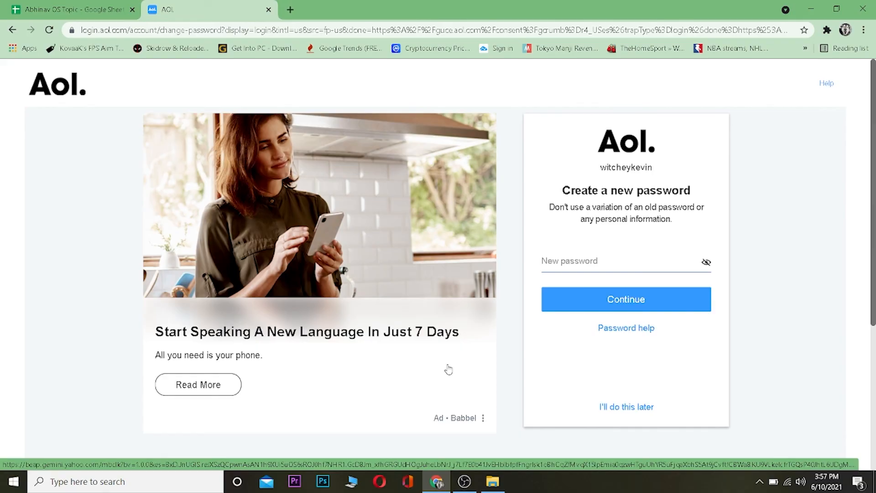
pyautogui.moveTo(449, 369)
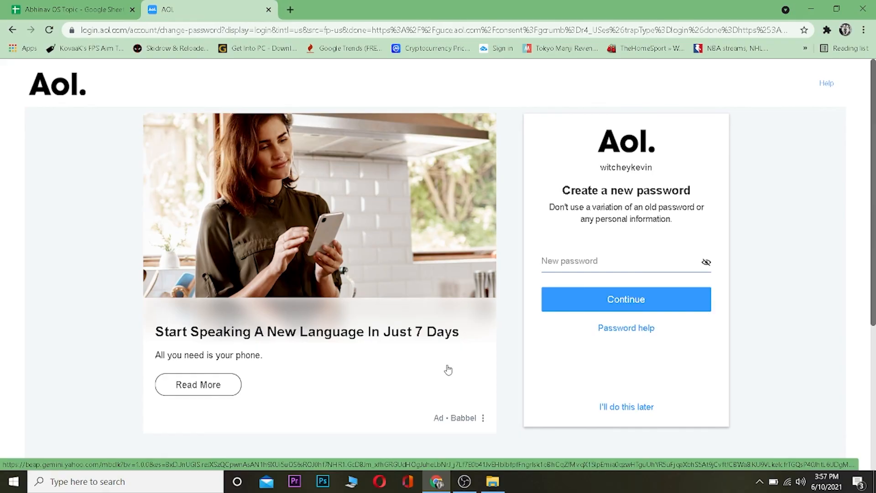
pyautogui.moveTo(447, 390)
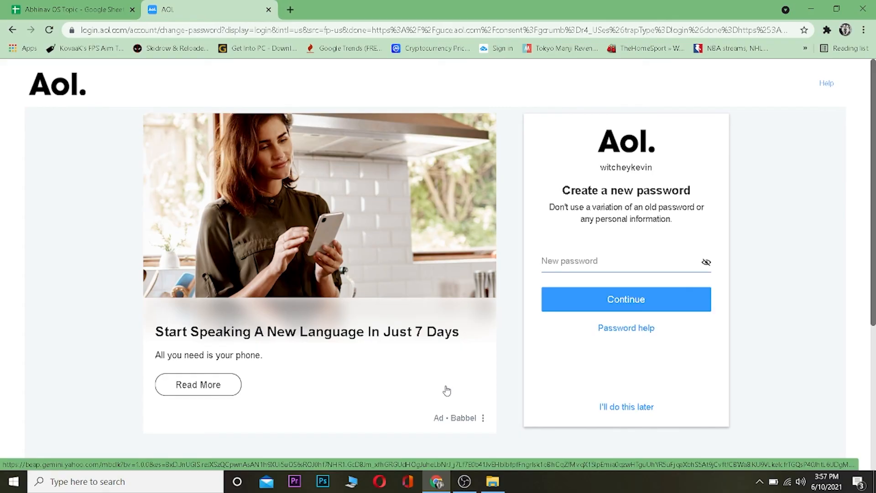